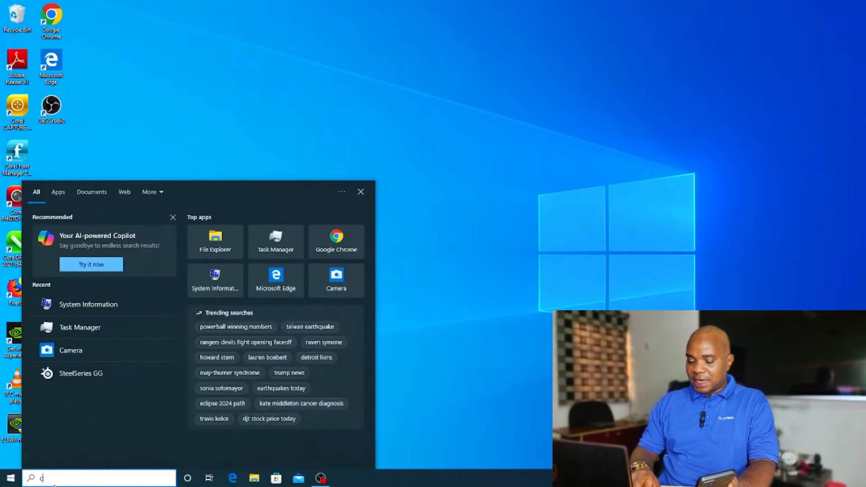
type("camera")
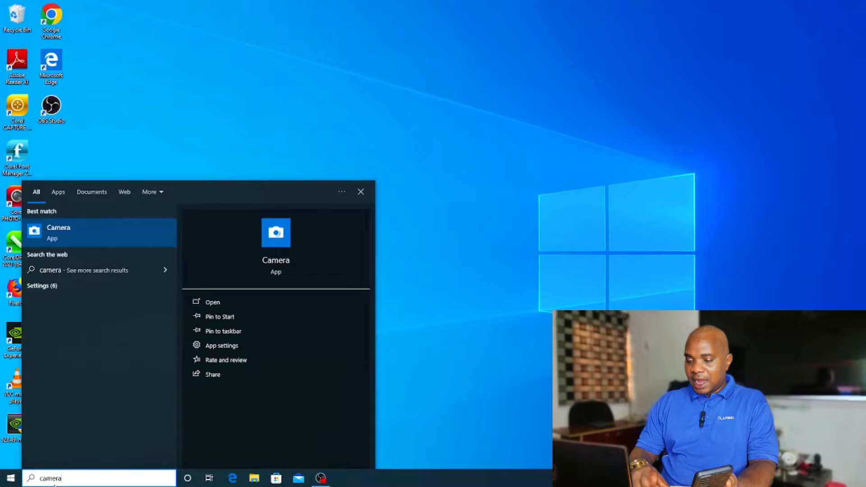